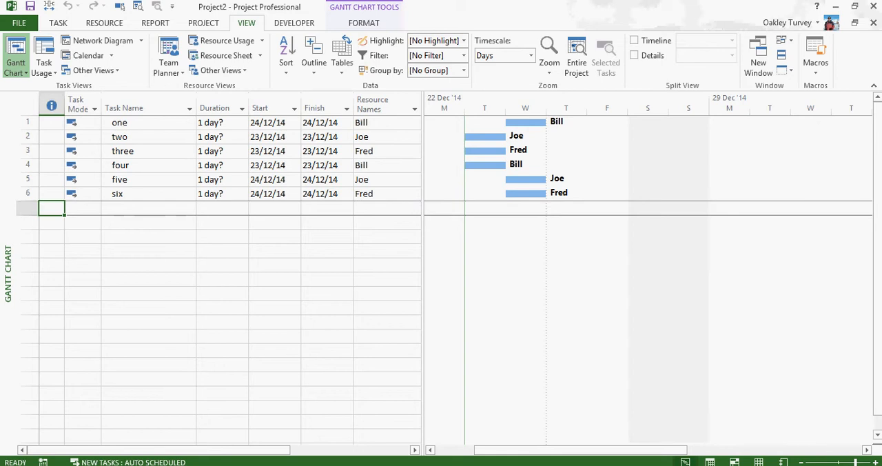
{"action": "mouse_move", "coordinate": [467, 69]}
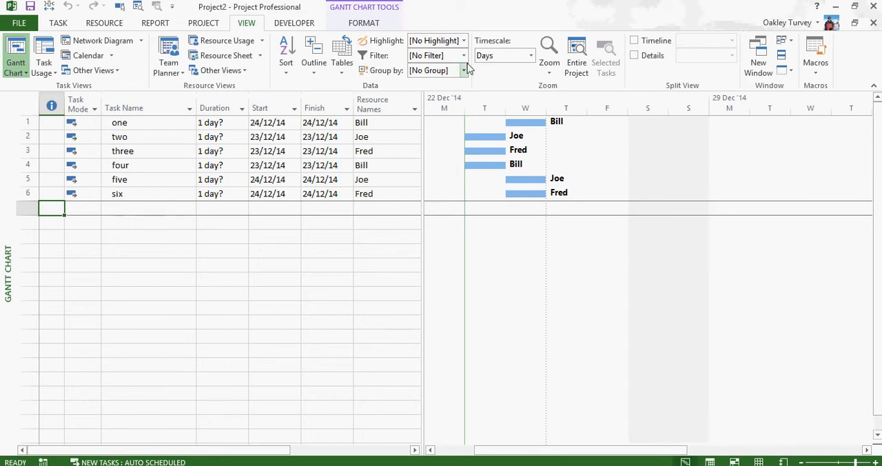
Define a new task filter named Bill testing Resource Names equals Bill
{"action": "left_click", "coordinate": [463, 55]}
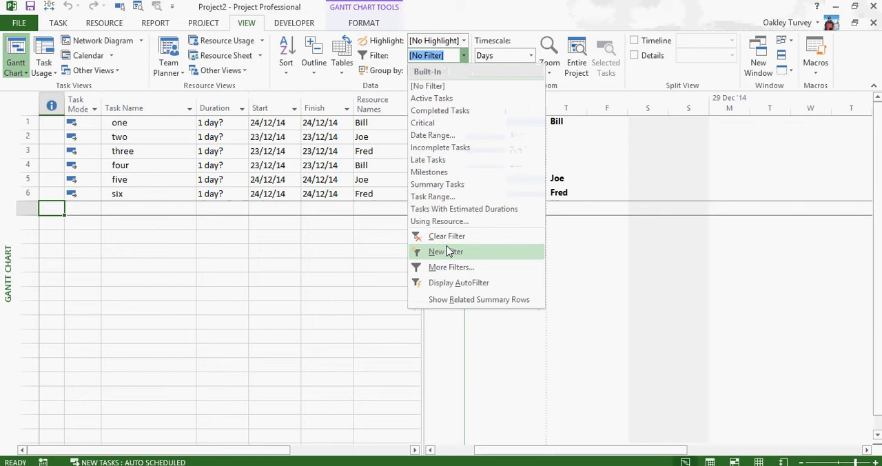
{"action": "mouse_move", "coordinate": [443, 252]}
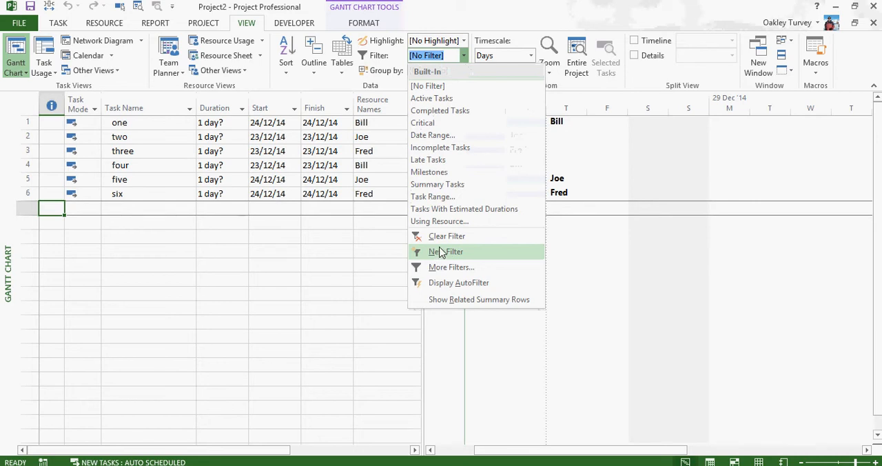
{"action": "left_click", "coordinate": [446, 251]}
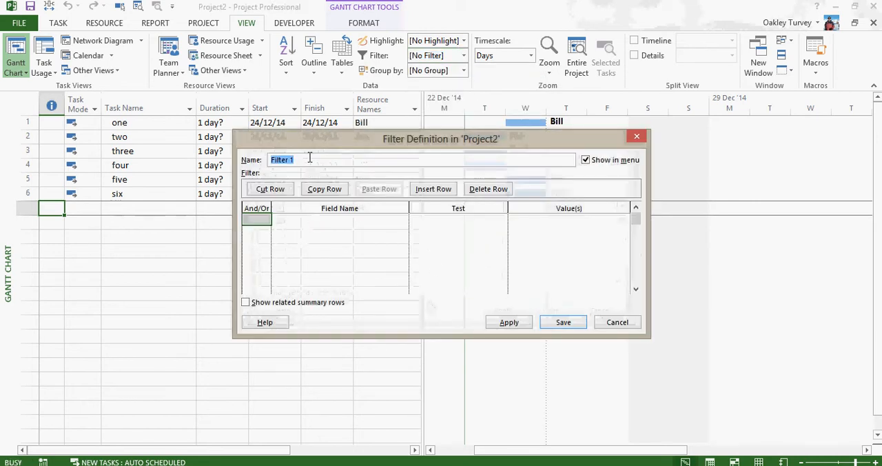
{"action": "type", "text": "Bill"}
{"action": "left_click", "coordinate": [339, 220]}
{"action": "type", "text": "Res"}
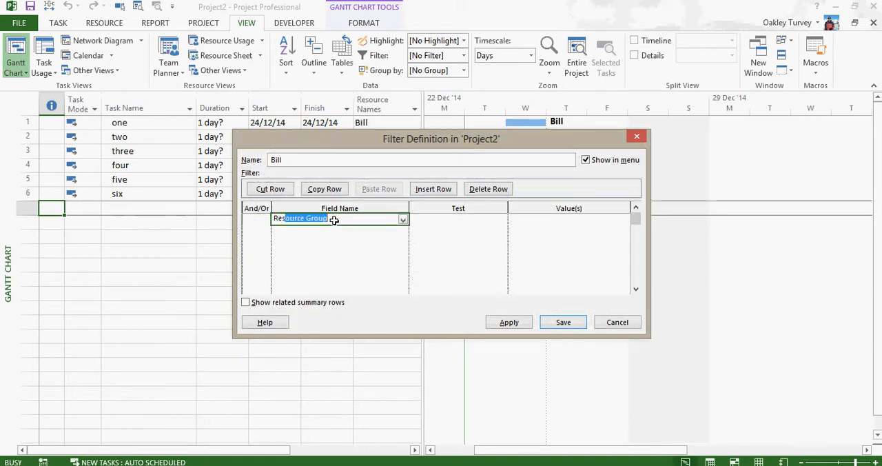
{"action": "left_click", "coordinate": [403, 219]}
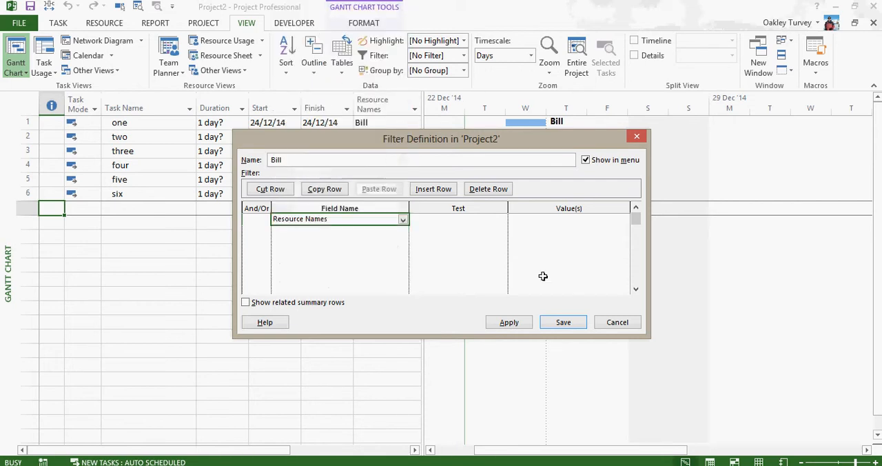
{"action": "left_click", "coordinate": [458, 219]}
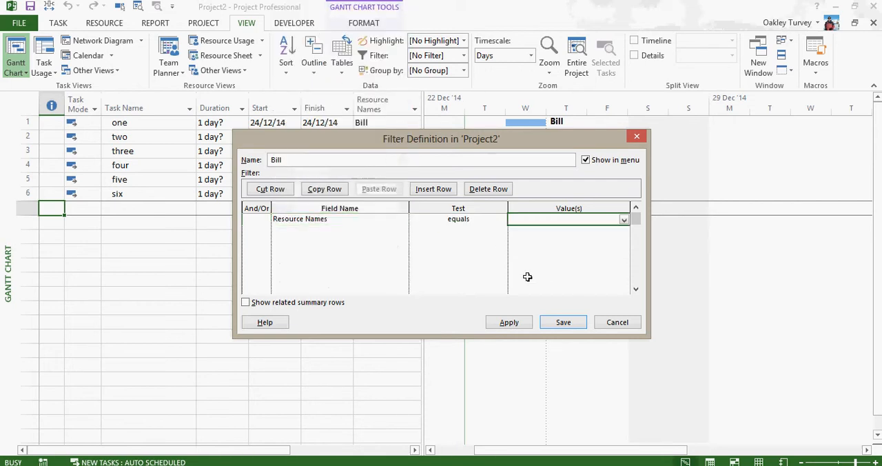
{"action": "type", "text": "Bill"}
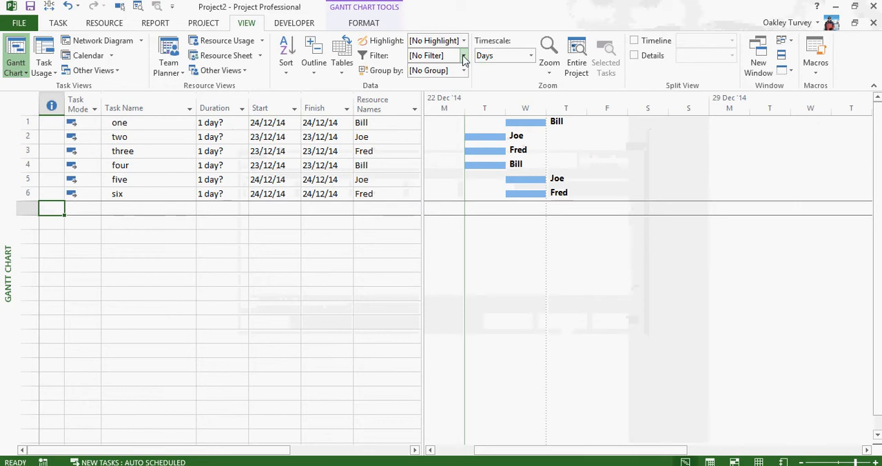
Define and save a filter named Joe matching Resource Names equal to Joe
{"action": "left_click", "coordinate": [463, 55]}
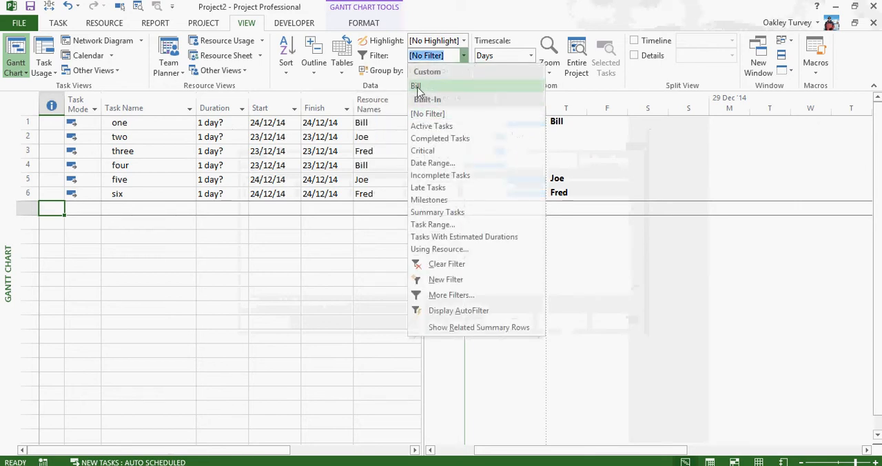
{"action": "mouse_move", "coordinate": [441, 294]}
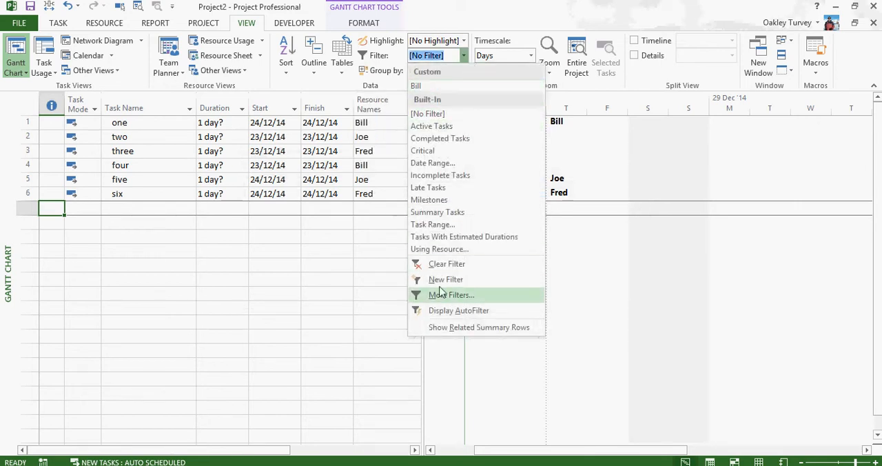
{"action": "left_click", "coordinate": [446, 279]}
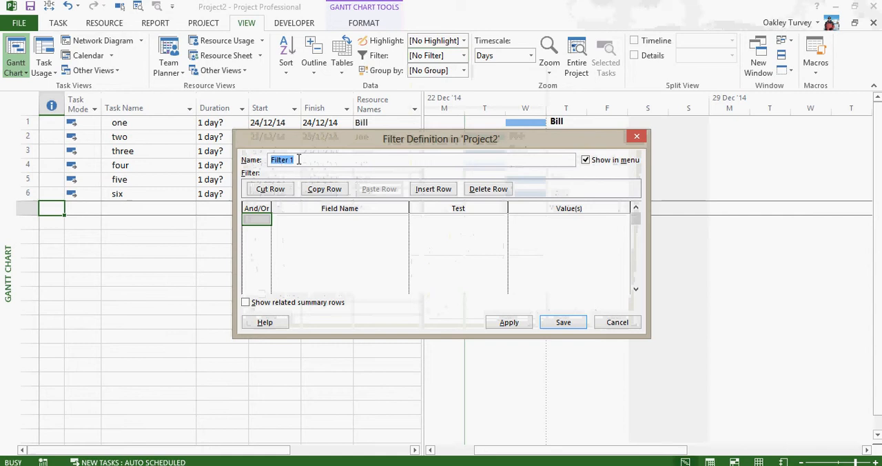
{"action": "type", "text": "Joe"}
{"action": "left_click", "coordinate": [340, 218]}
{"action": "type", "text": "Res"}
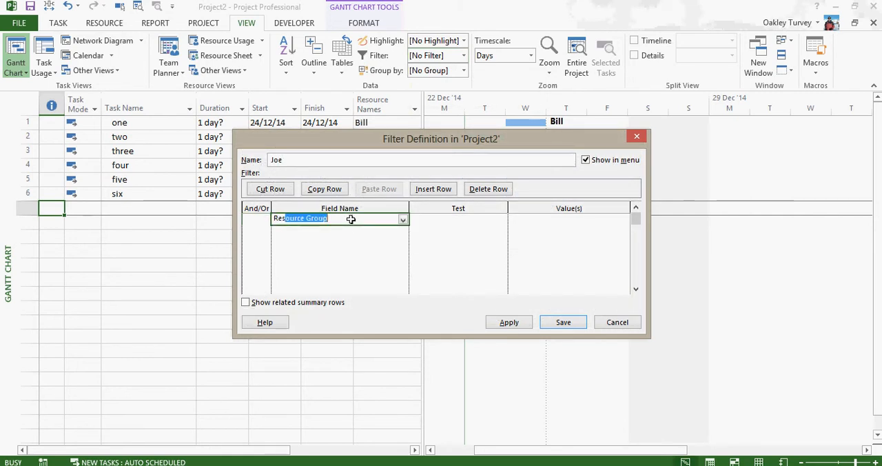
{"action": "left_click", "coordinate": [401, 218]}
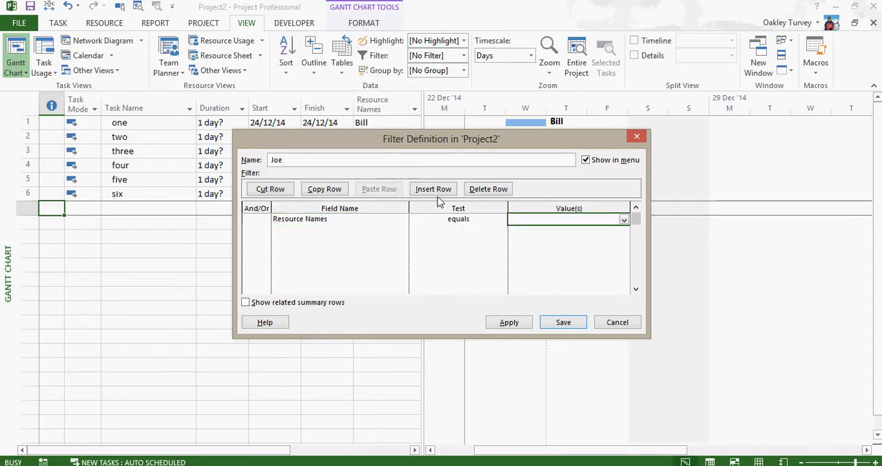
{"action": "type", "text": "Joe"}
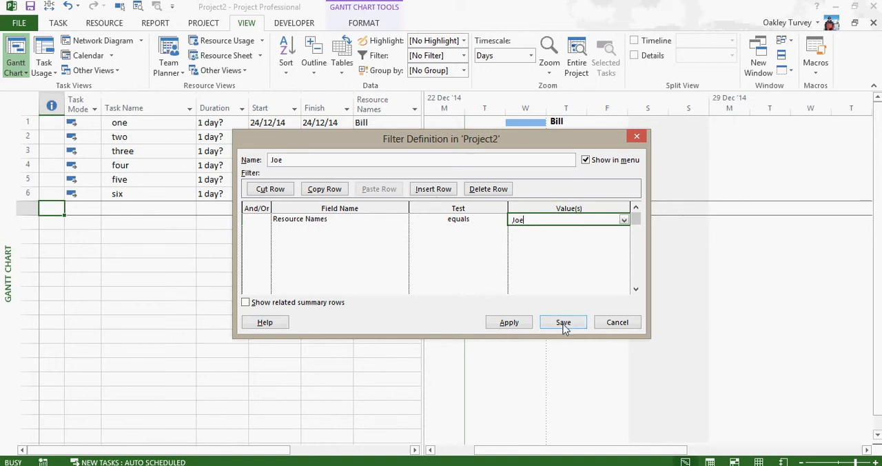
{"action": "left_click", "coordinate": [563, 322]}
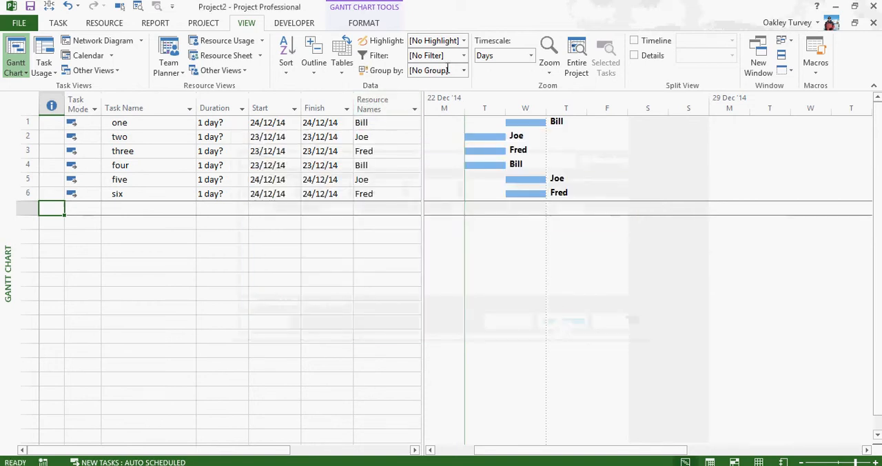
Create a third custom filter named Fred that tests the Resource Names field
{"action": "left_click", "coordinate": [463, 55]}
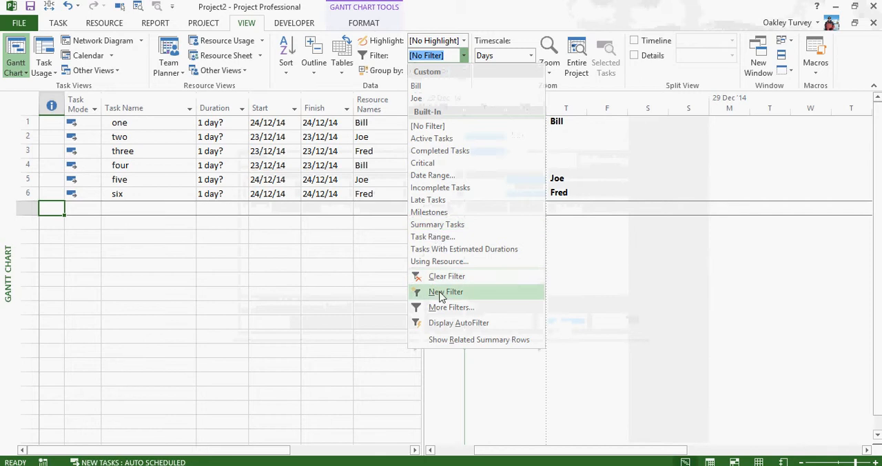
{"action": "left_click", "coordinate": [445, 291]}
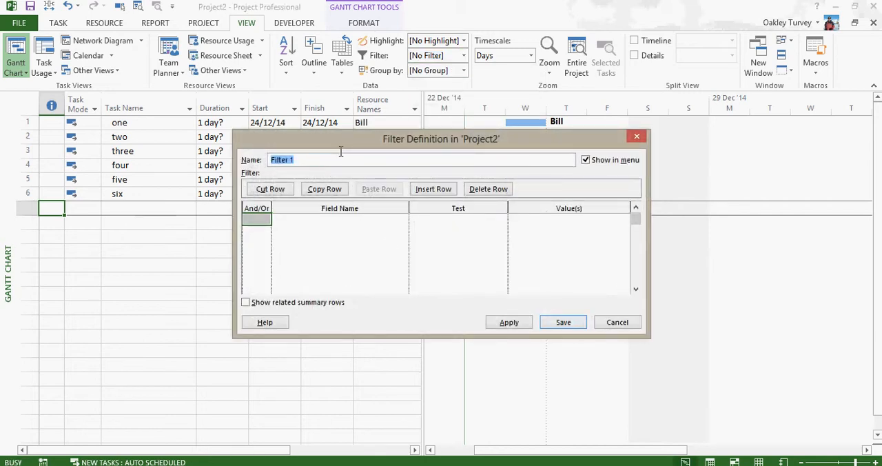
{"action": "type", "text": "Fred"}
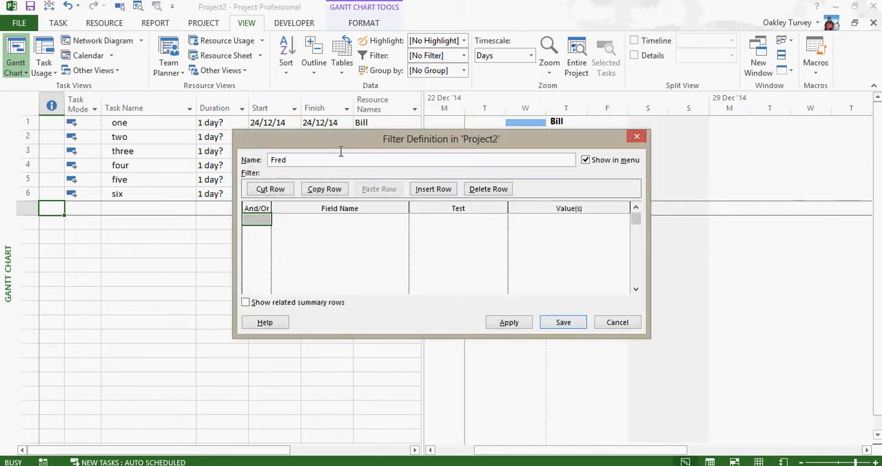
{"action": "left_click", "coordinate": [337, 219]}
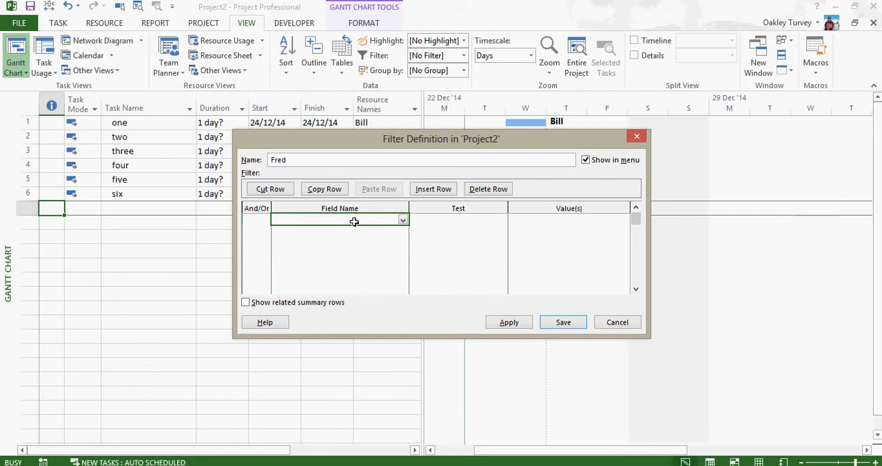
{"action": "type", "text": "Resource Group"}
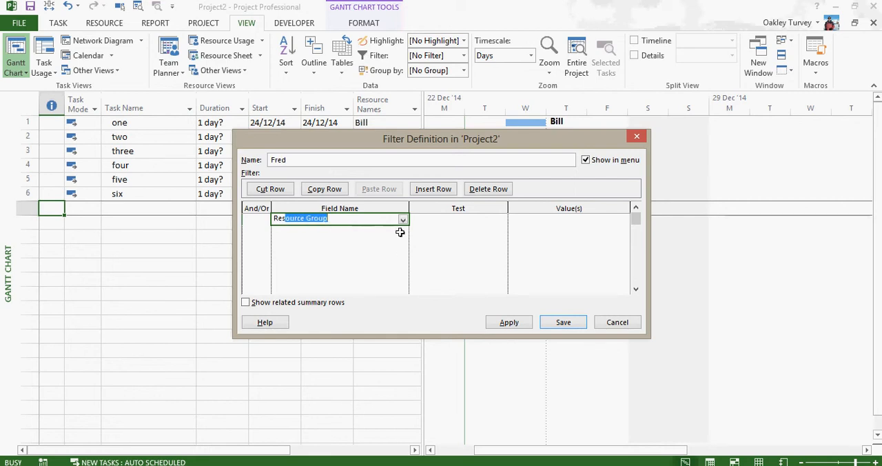
{"action": "left_click", "coordinate": [403, 219]}
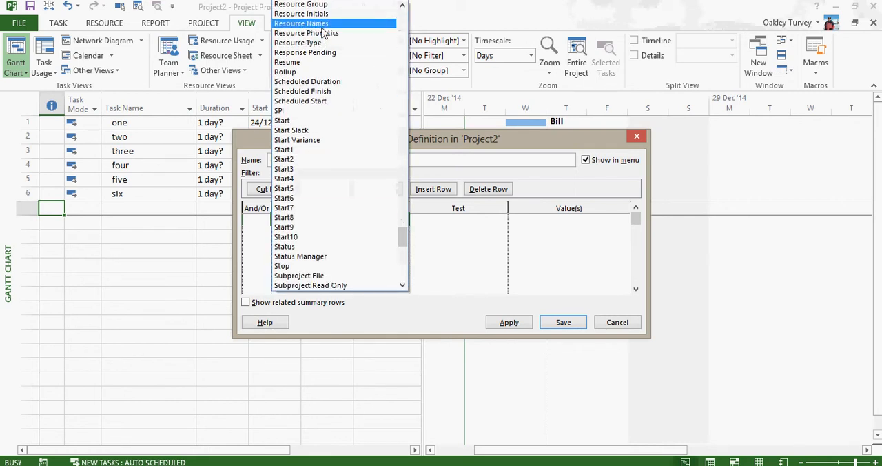
{"action": "left_click", "coordinate": [301, 23]}
{"action": "type", "text": "F"}
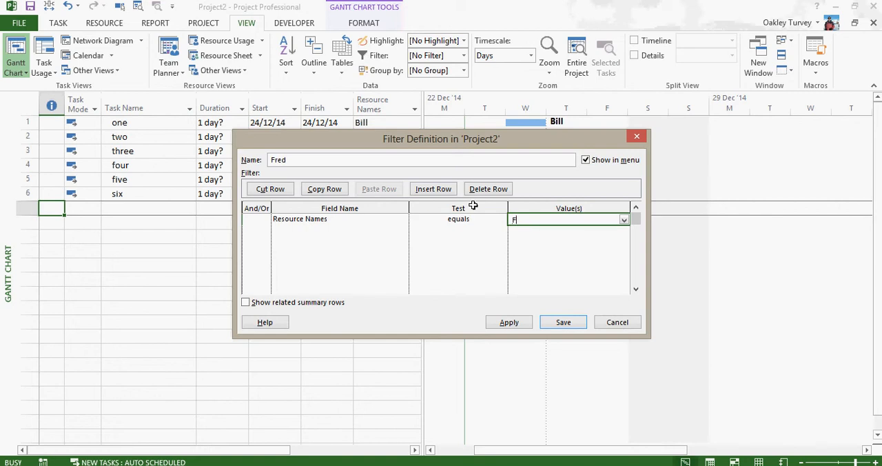
{"action": "type", "text": "red"}
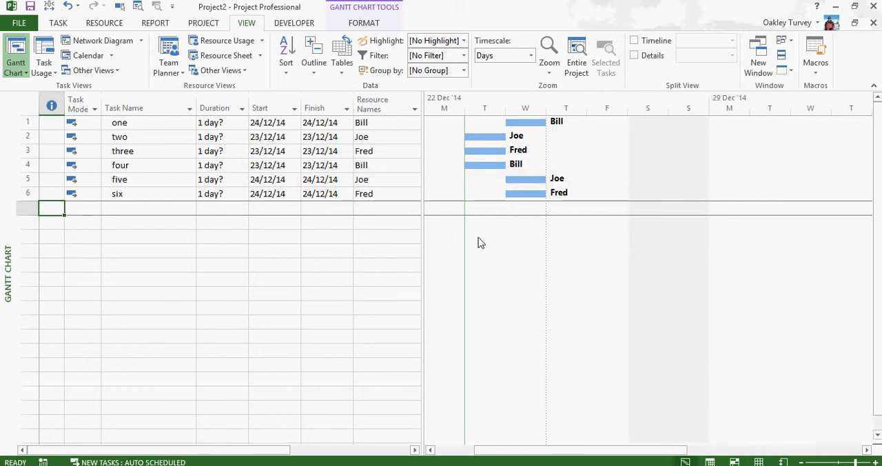
{"action": "mouse_move", "coordinate": [374, 247]}
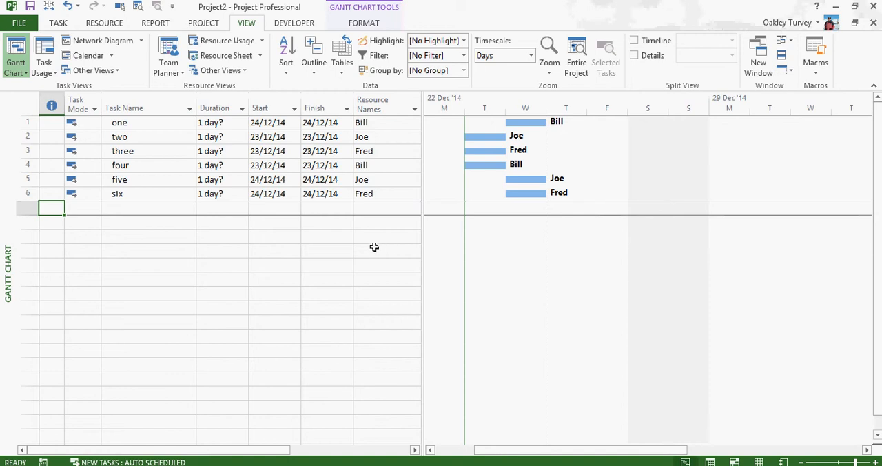
Start recording the Colours macro, described as Resource Colours, and apply the Bill filter
{"action": "left_click", "coordinate": [815, 51]}
{"action": "type", "text": "C"}
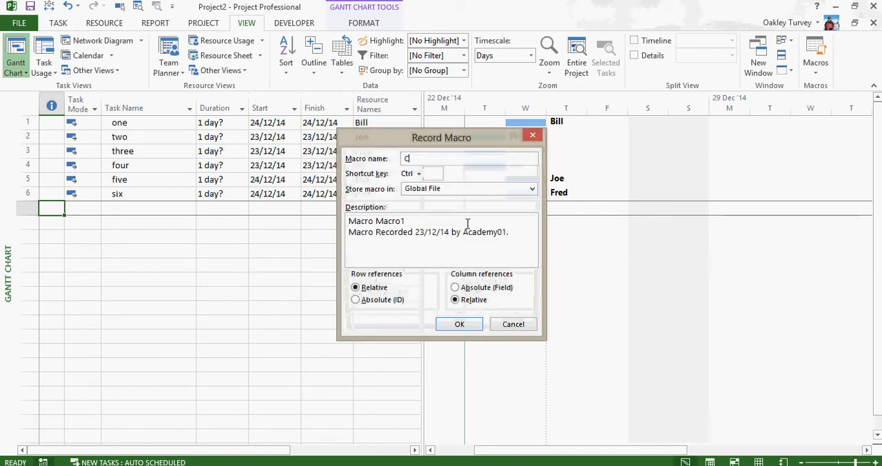
{"action": "type", "text": "olours"}
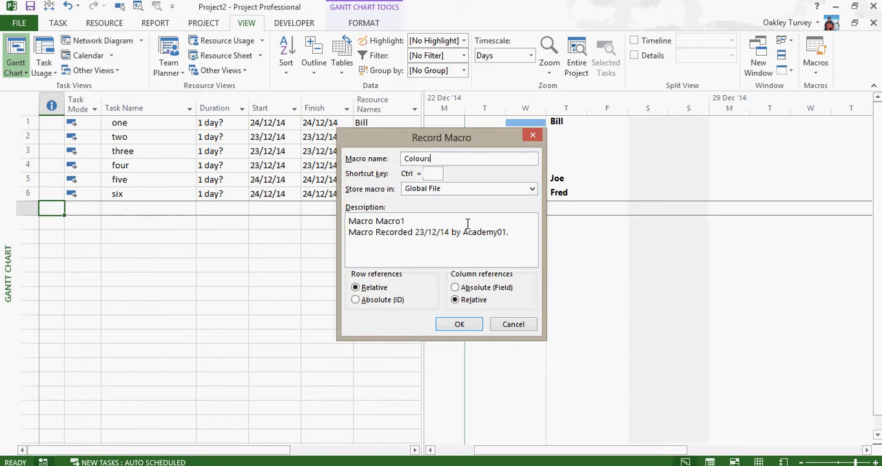
{"action": "double_click", "coordinate": [392, 220]}
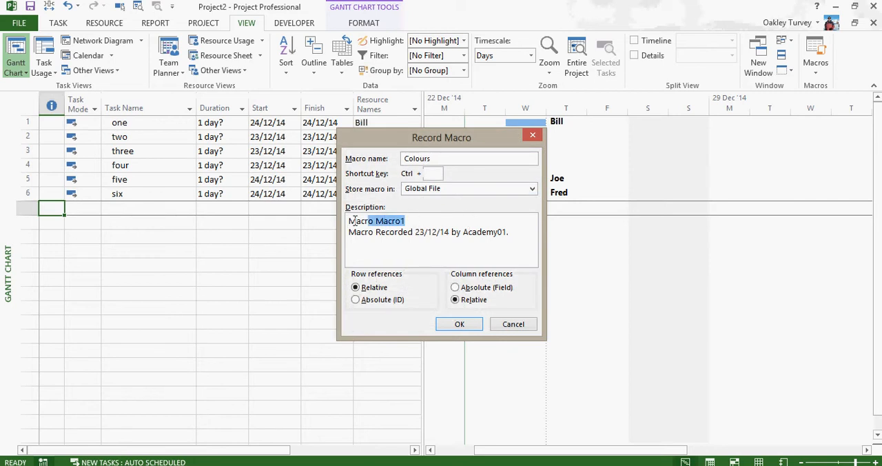
{"action": "type", "text": "R"}
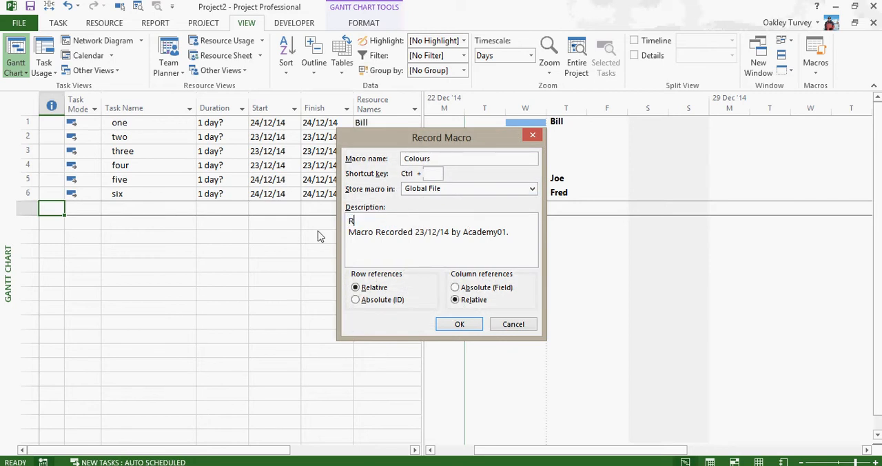
{"action": "type", "text": "esource Col"}
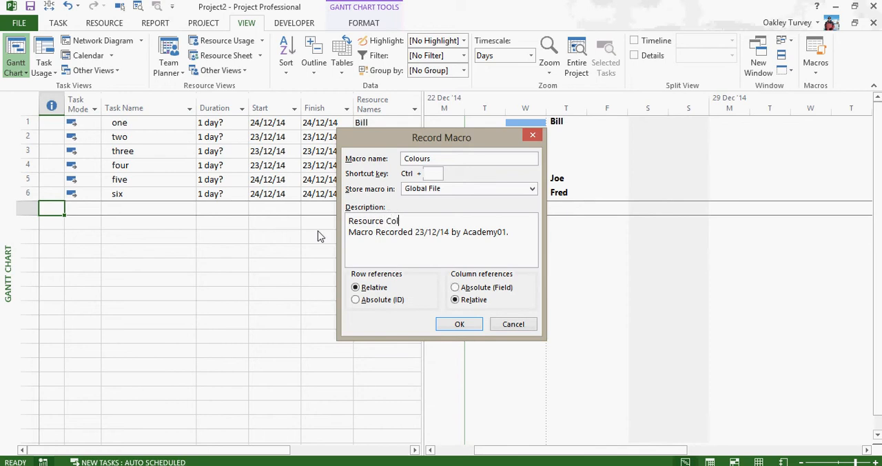
{"action": "type", "text": "ours"}
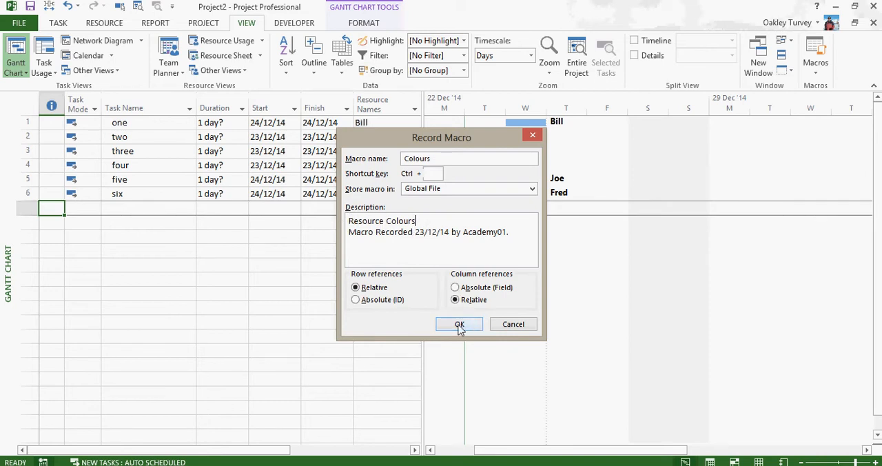
{"action": "left_click", "coordinate": [459, 323]}
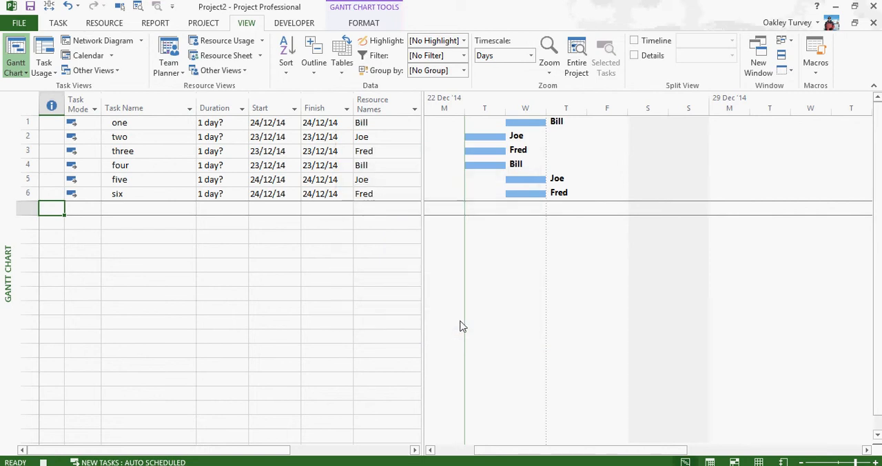
{"action": "mouse_move", "coordinate": [325, 295]}
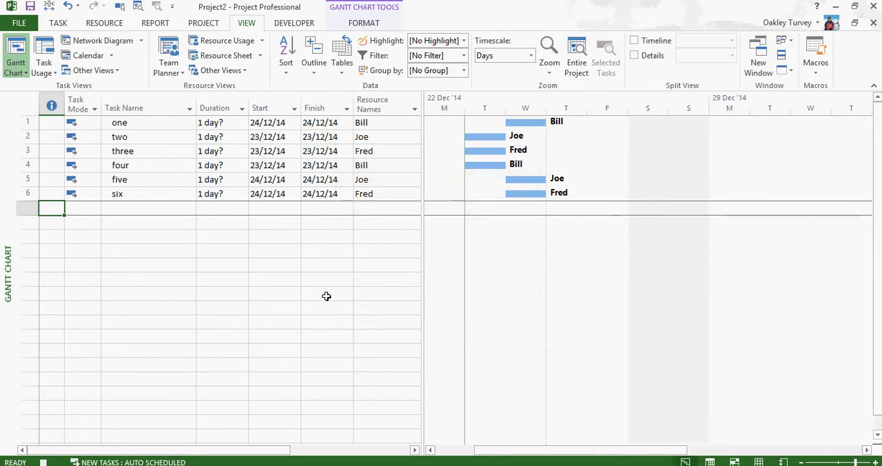
{"action": "mouse_move", "coordinate": [464, 55]}
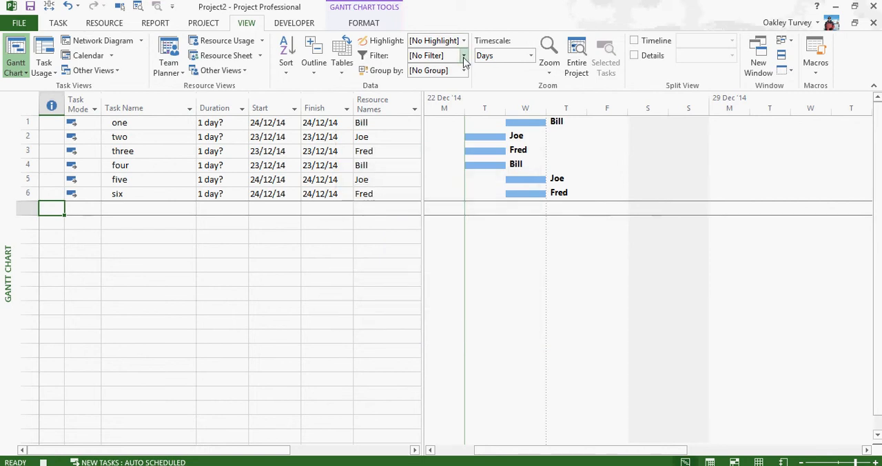
{"action": "left_click", "coordinate": [463, 55]}
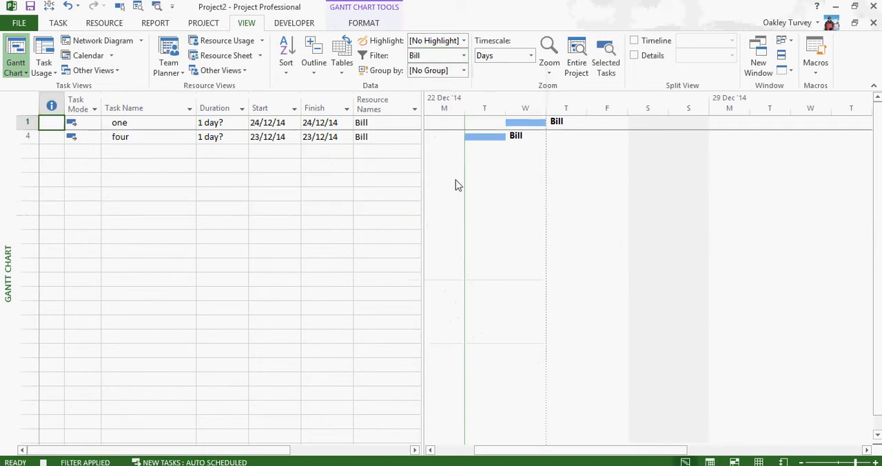
{"action": "mouse_move", "coordinate": [49, 82]}
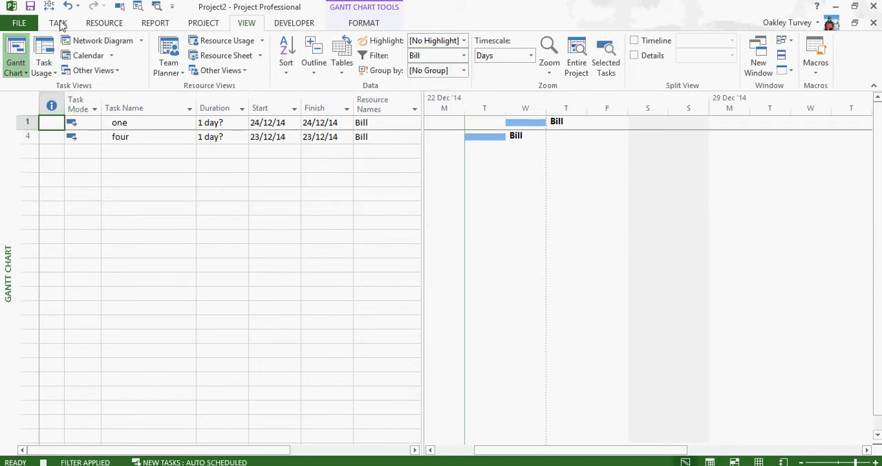
Select all of Bill's filtered rows (tasks one and four) and fill them red
{"action": "left_click", "coordinate": [58, 22]}
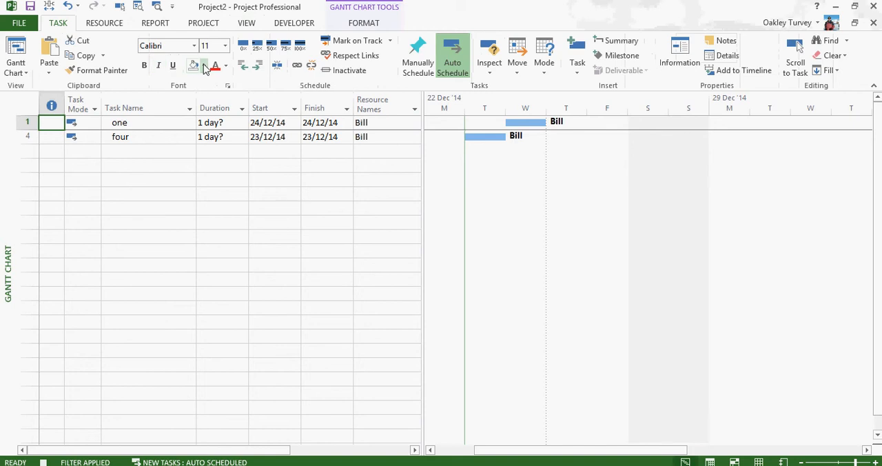
{"action": "left_click", "coordinate": [197, 65]}
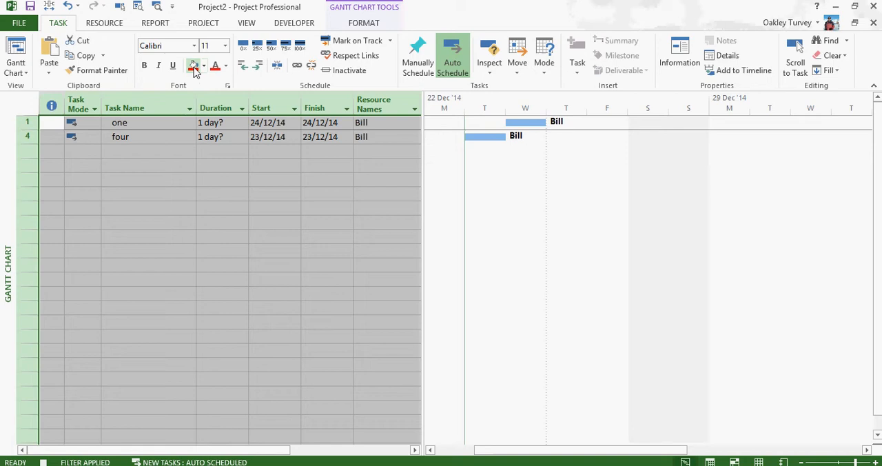
{"action": "left_click", "coordinate": [194, 65]}
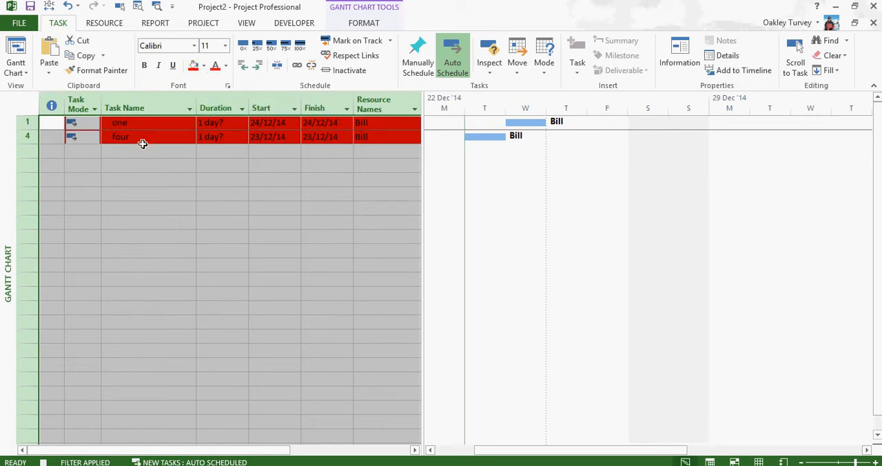
{"action": "left_click", "coordinate": [148, 264]}
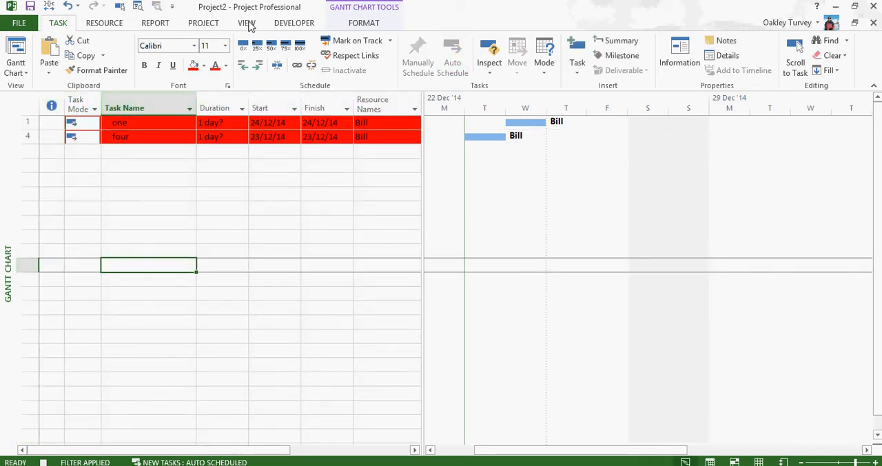
{"action": "left_click", "coordinate": [246, 23]}
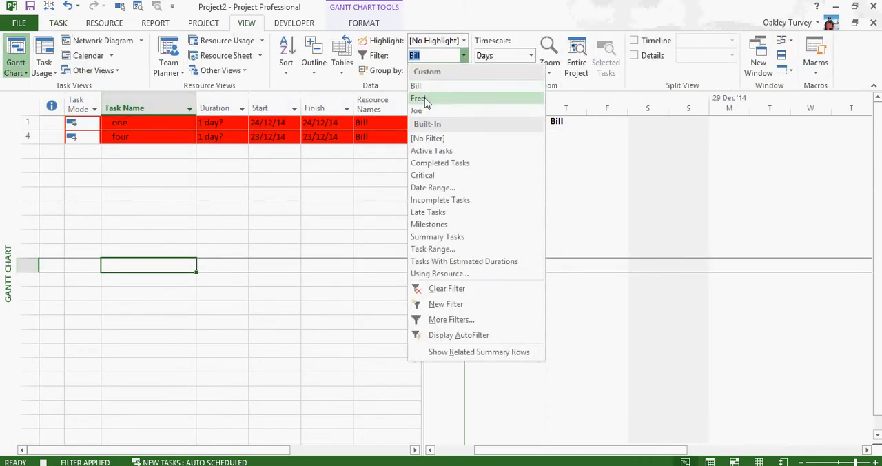
Filter to Fred's tasks three and six and fill their rows orange
{"action": "left_click", "coordinate": [418, 98]}
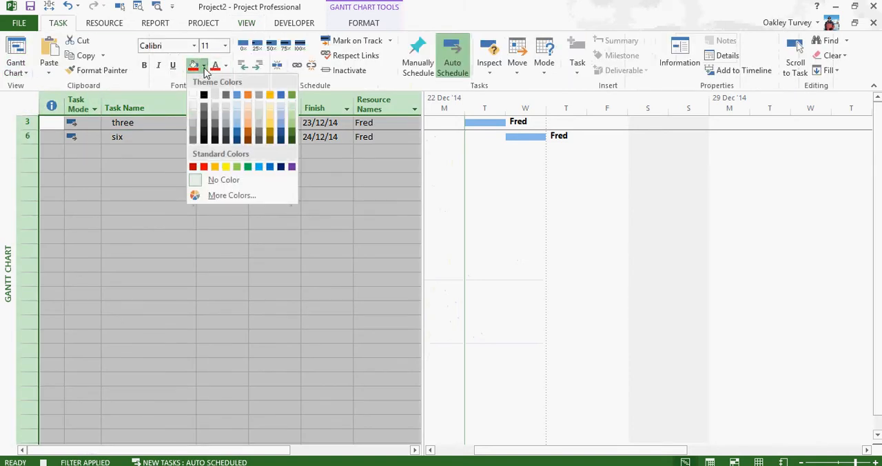
{"action": "left_click", "coordinate": [226, 166]}
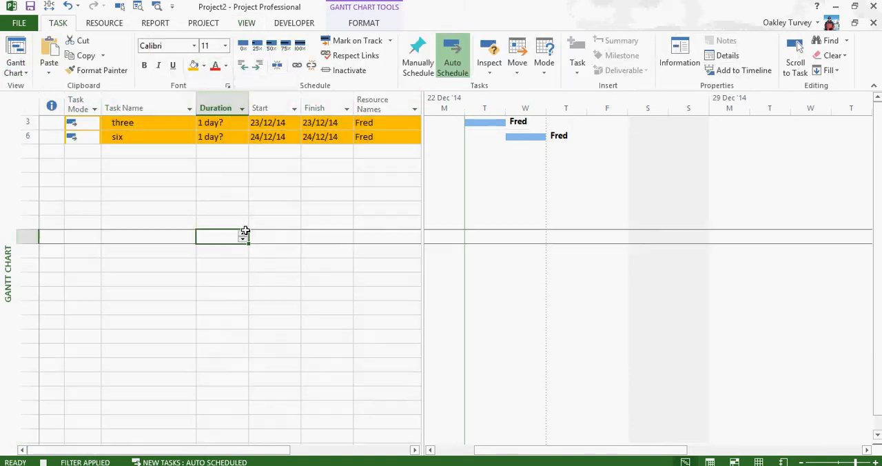
{"action": "left_click", "coordinate": [246, 23]}
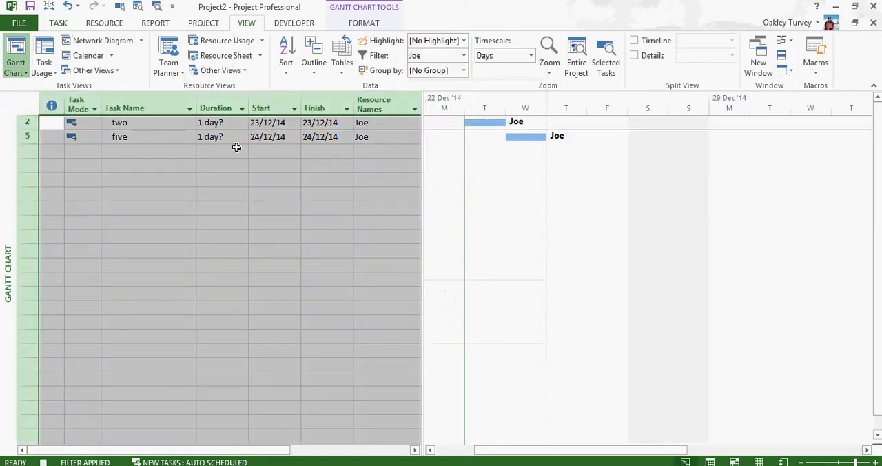
Fill Joe's tasks two and five green and reopen the filter list
{"action": "left_click", "coordinate": [57, 23]}
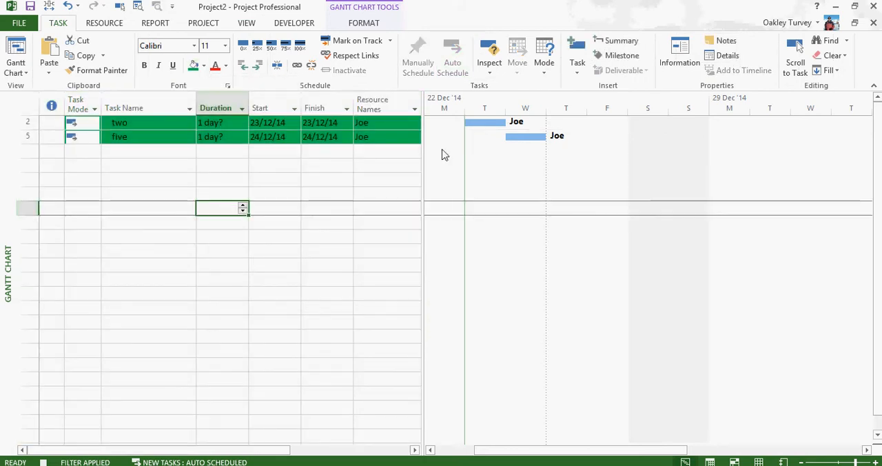
{"action": "left_click", "coordinate": [246, 23]}
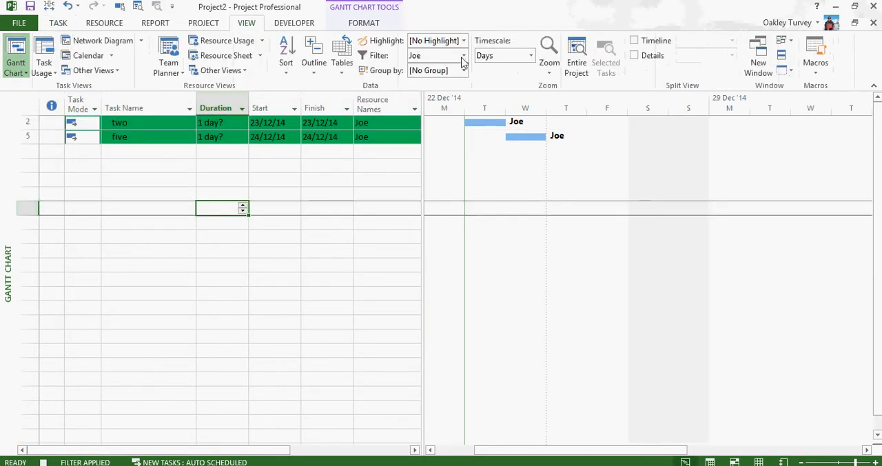
{"action": "left_click", "coordinate": [460, 55]}
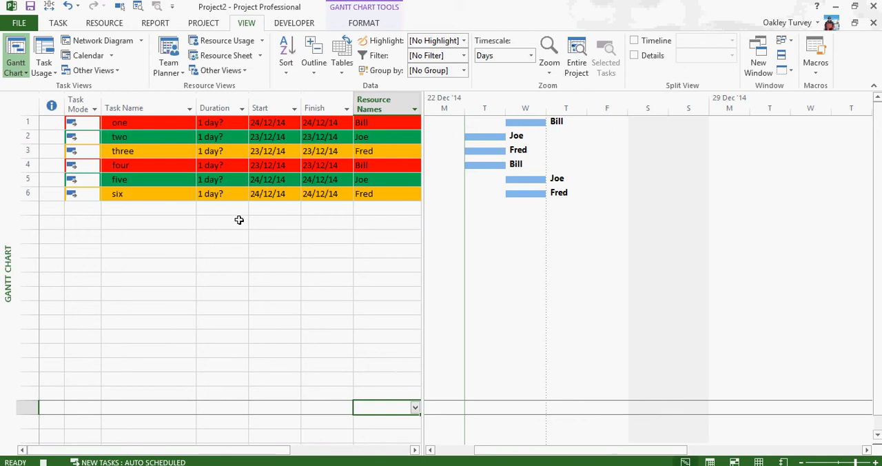
{"action": "mouse_move", "coordinate": [189, 271]}
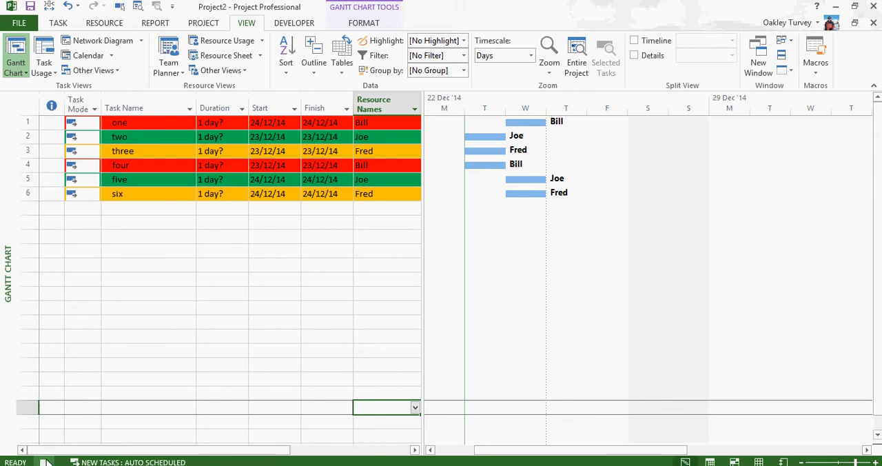
{"action": "mouse_move", "coordinate": [272, 338]}
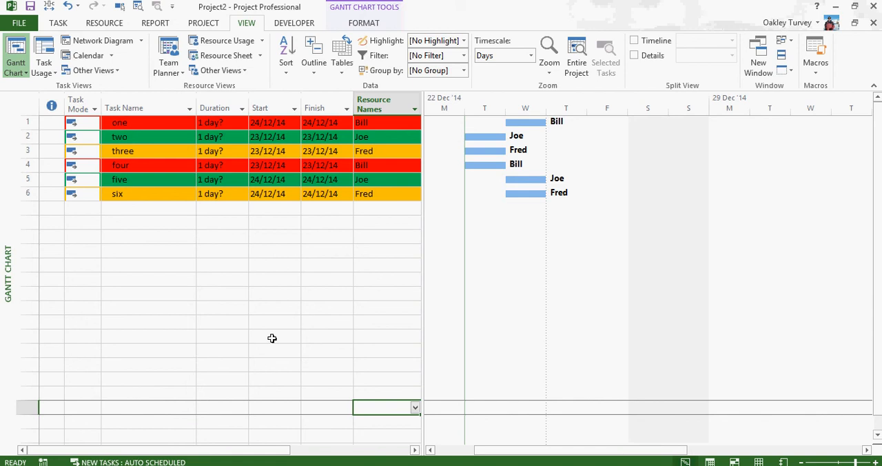
Select all task rows and set their background colour to No Color
{"action": "left_click", "coordinate": [23, 102]}
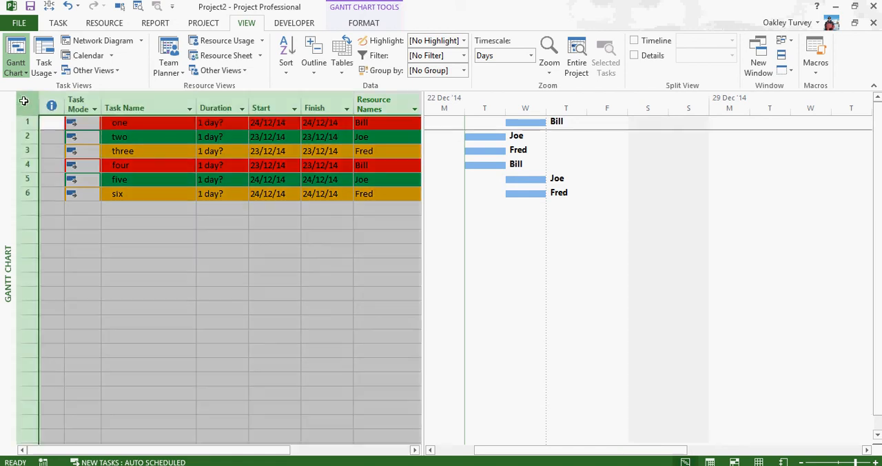
{"action": "left_click", "coordinate": [58, 23]}
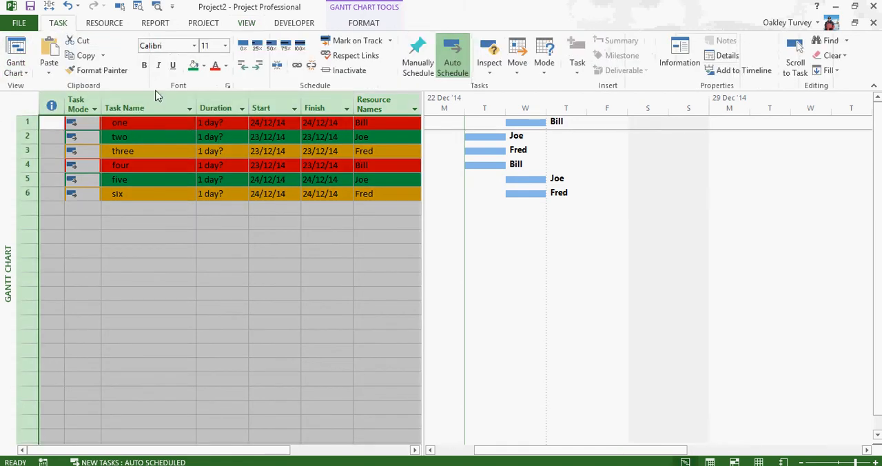
{"action": "left_click", "coordinate": [205, 64]}
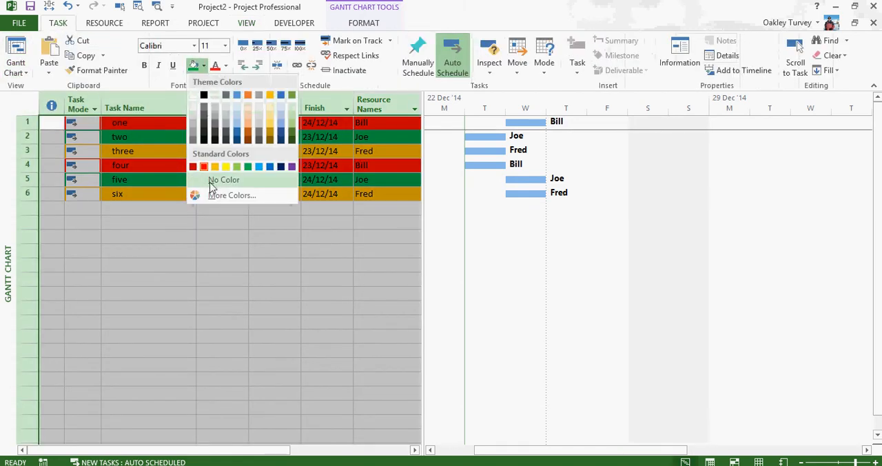
{"action": "left_click", "coordinate": [224, 180]}
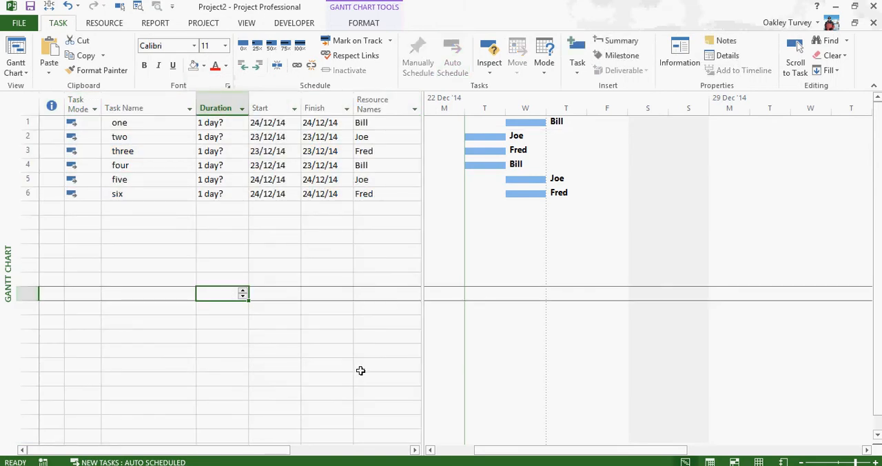
{"action": "mouse_move", "coordinate": [363, 325]}
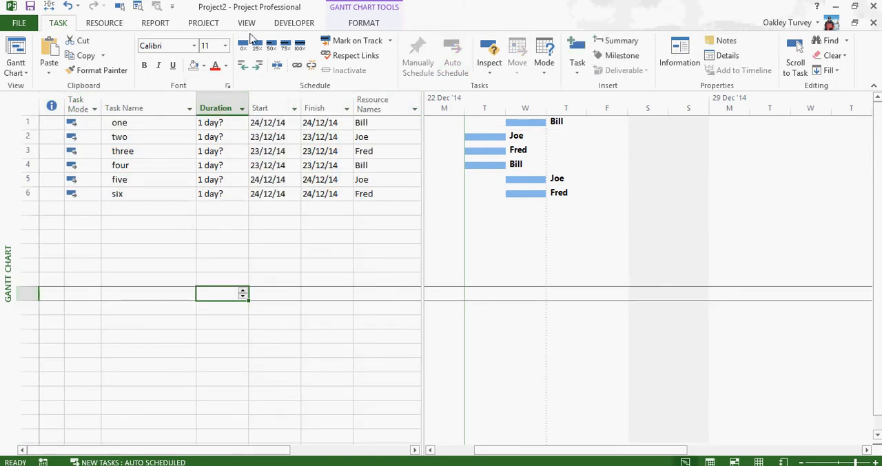
Run the recorded Colours macro from the Macros list to restore the row fills
{"action": "left_click", "coordinate": [815, 52]}
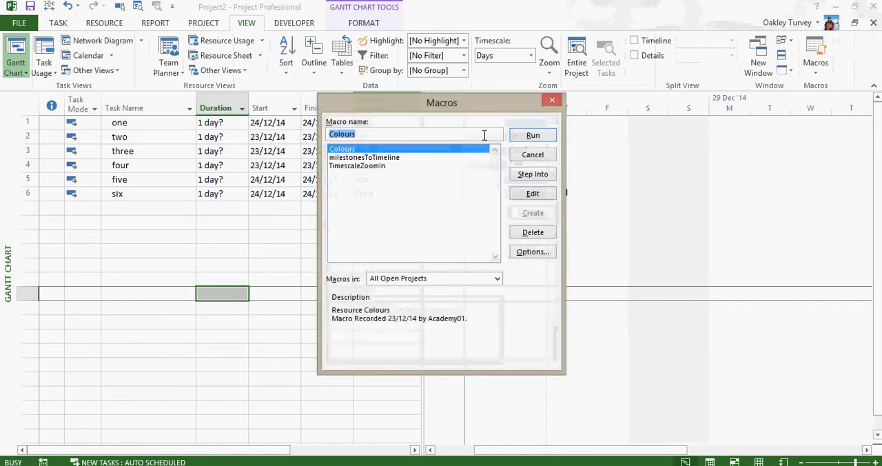
{"action": "left_click", "coordinate": [532, 134]}
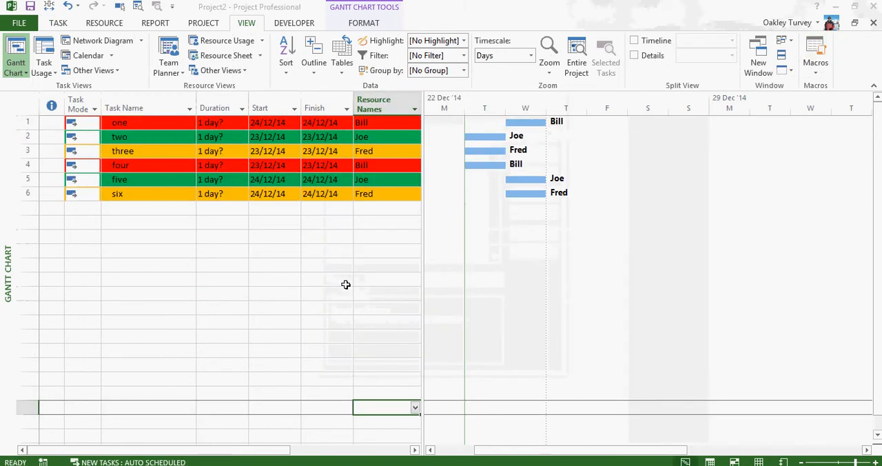
{"action": "mouse_move", "coordinate": [117, 240]}
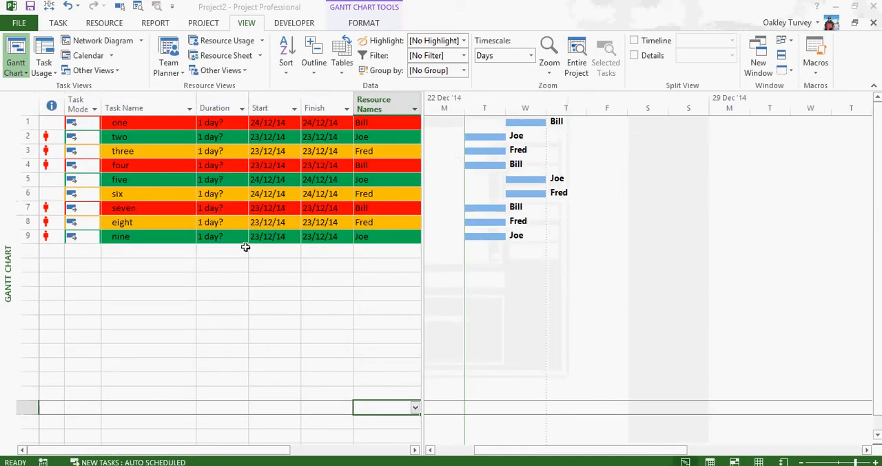
{"action": "mouse_move", "coordinate": [353, 311]}
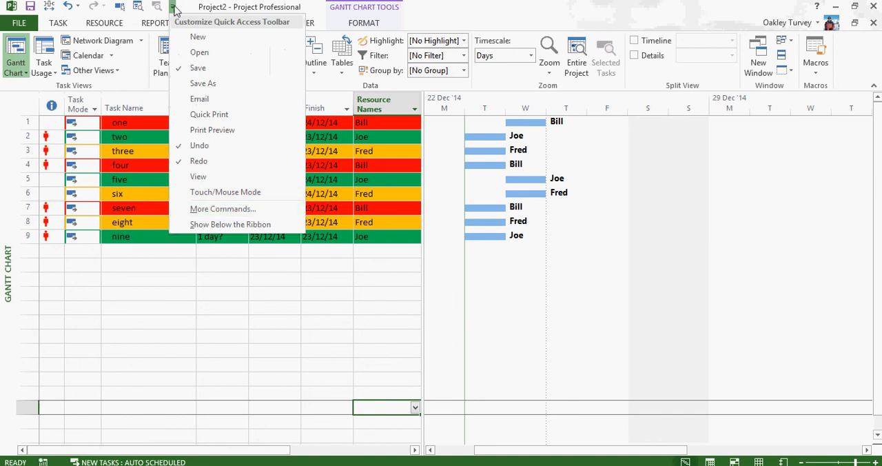
{"action": "mouse_move", "coordinate": [221, 209]}
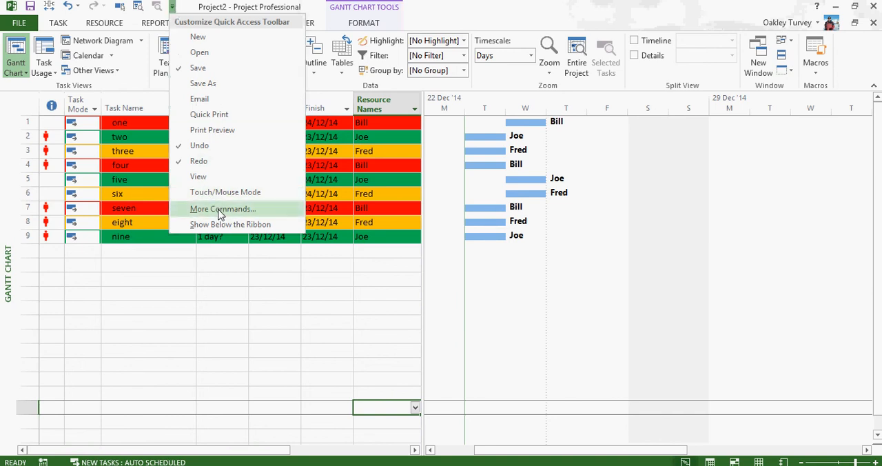
Add the Colours macro to the Quick Access Toolbar with a modified symbol
{"action": "left_click", "coordinate": [222, 209]}
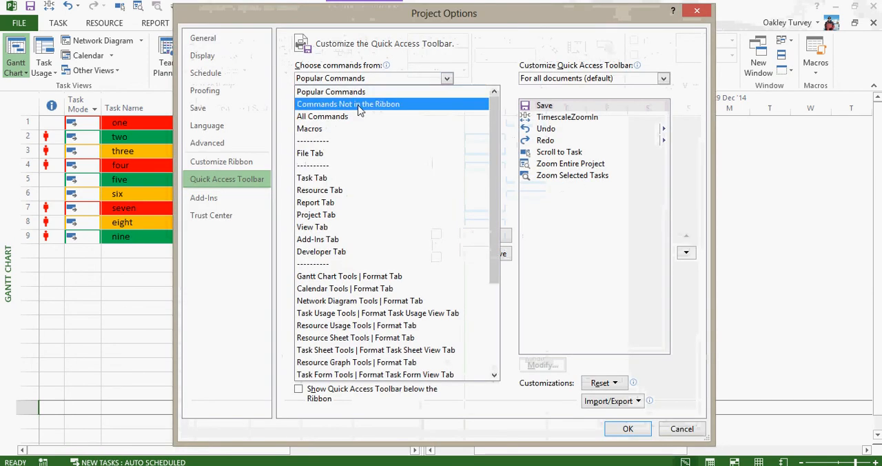
{"action": "left_click", "coordinate": [308, 128]}
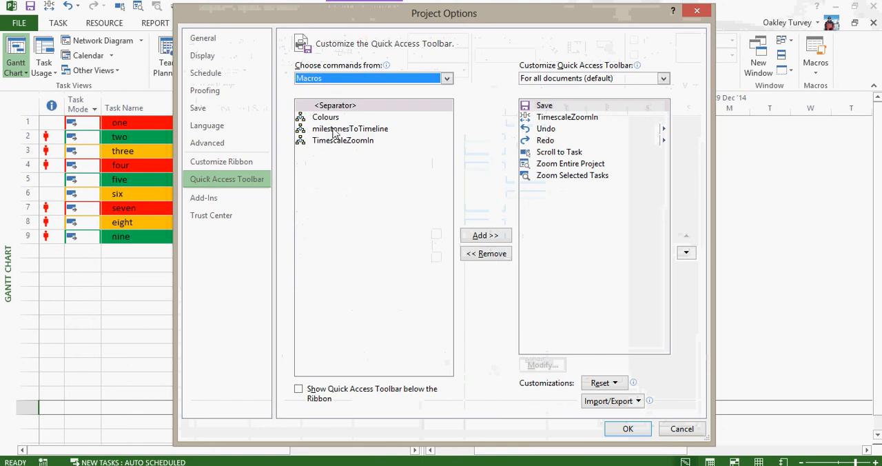
{"action": "left_click", "coordinate": [325, 116]}
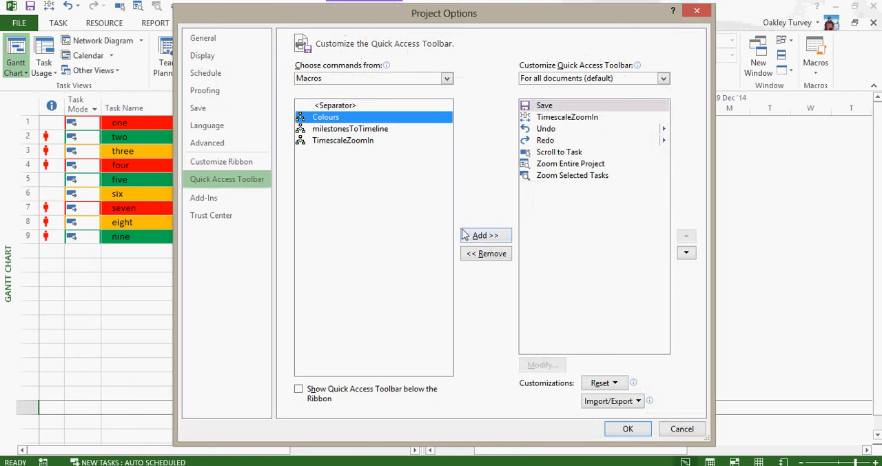
{"action": "left_click", "coordinate": [484, 235]}
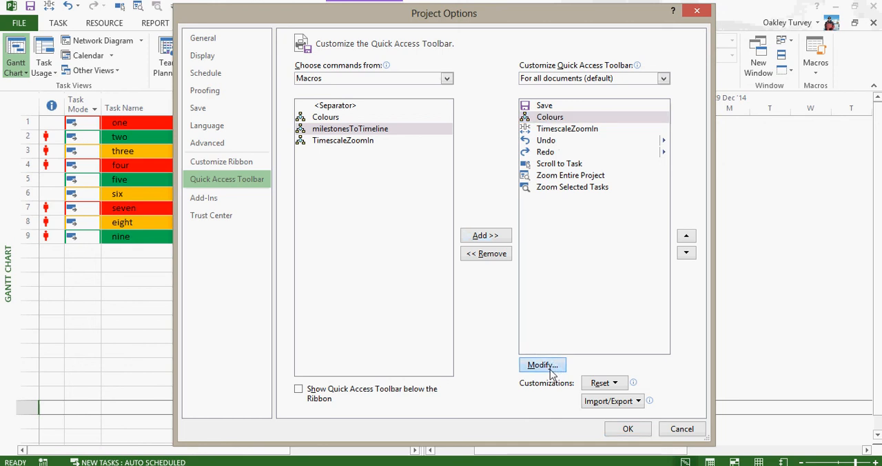
{"action": "left_click", "coordinate": [542, 364]}
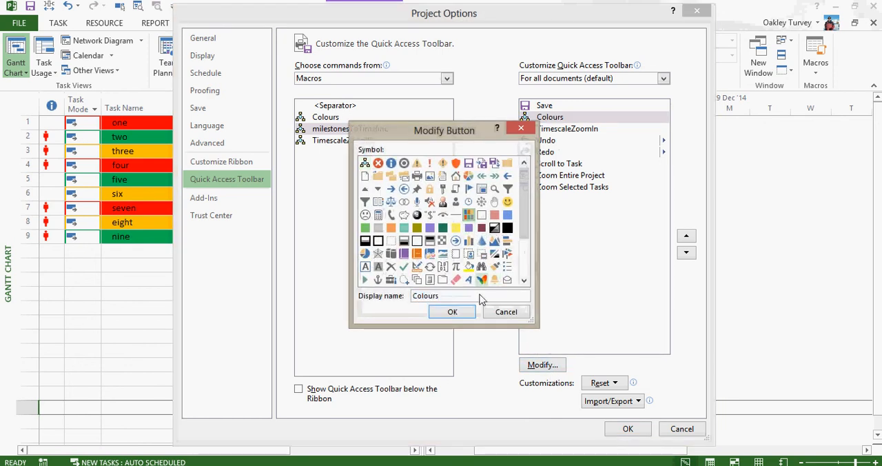
{"action": "left_click", "coordinate": [452, 311]}
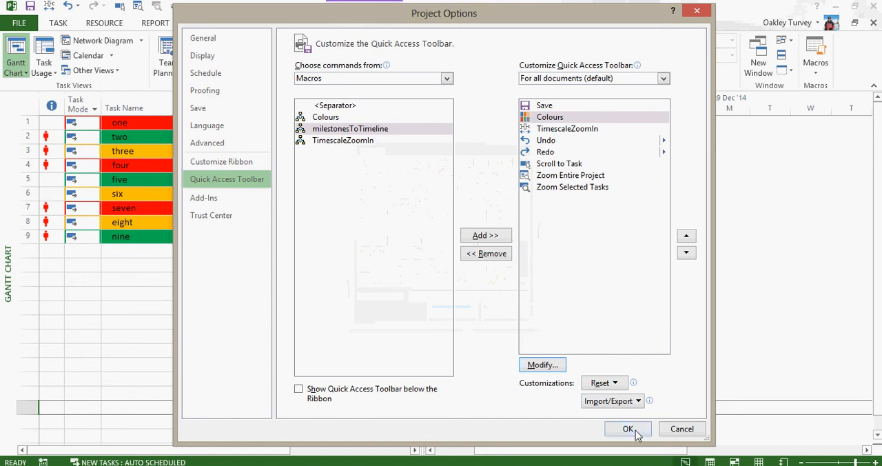
{"action": "left_click", "coordinate": [627, 428]}
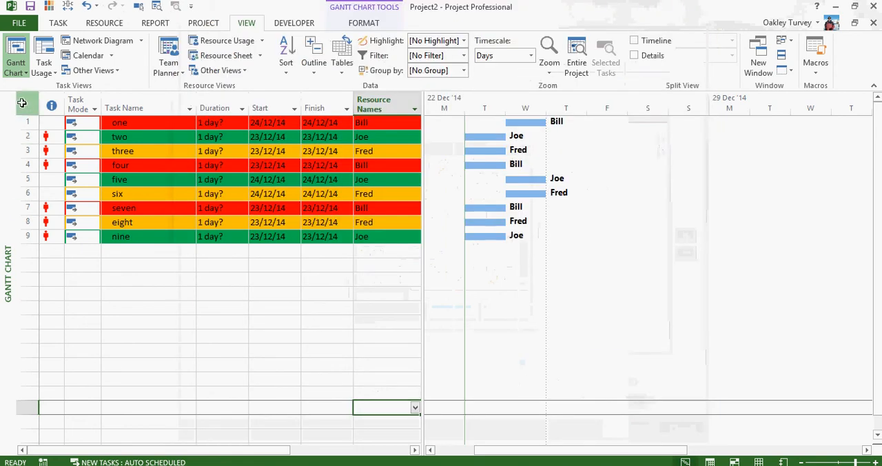
{"action": "left_click", "coordinate": [58, 23]}
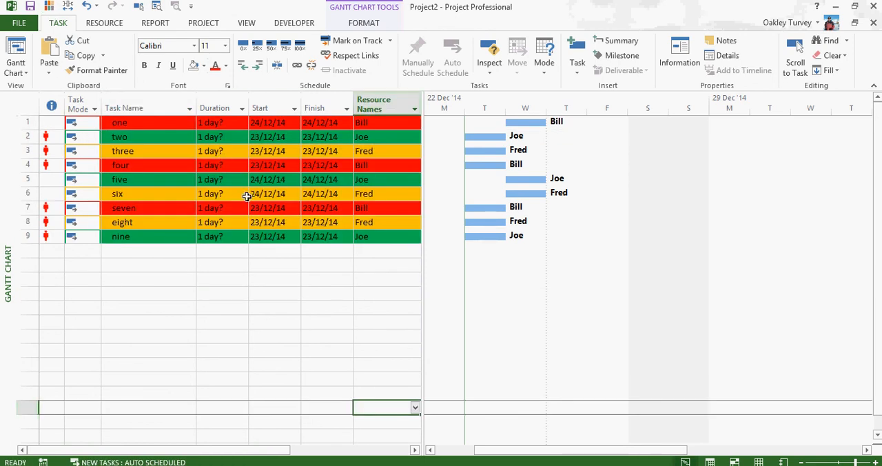
{"action": "mouse_move", "coordinate": [311, 317]}
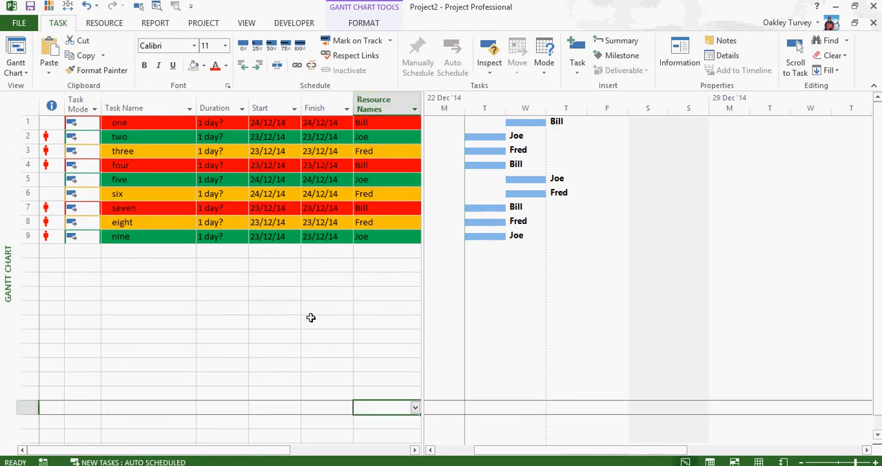